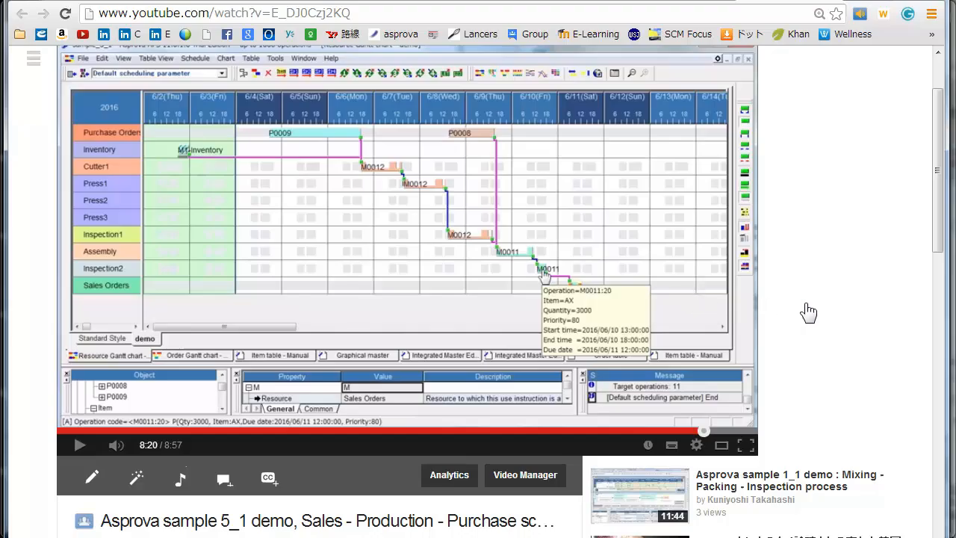
mouse_move(813, 321)
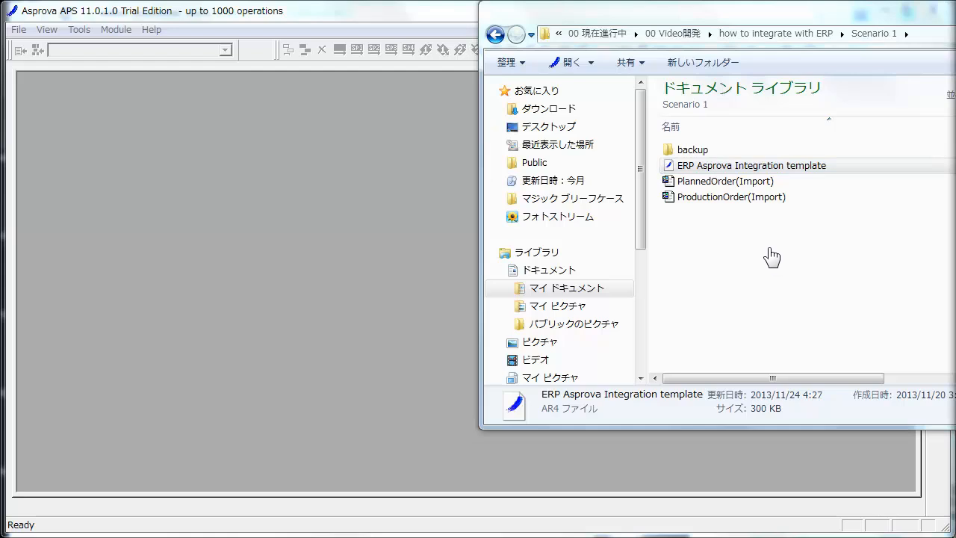
mouse_move(771, 260)
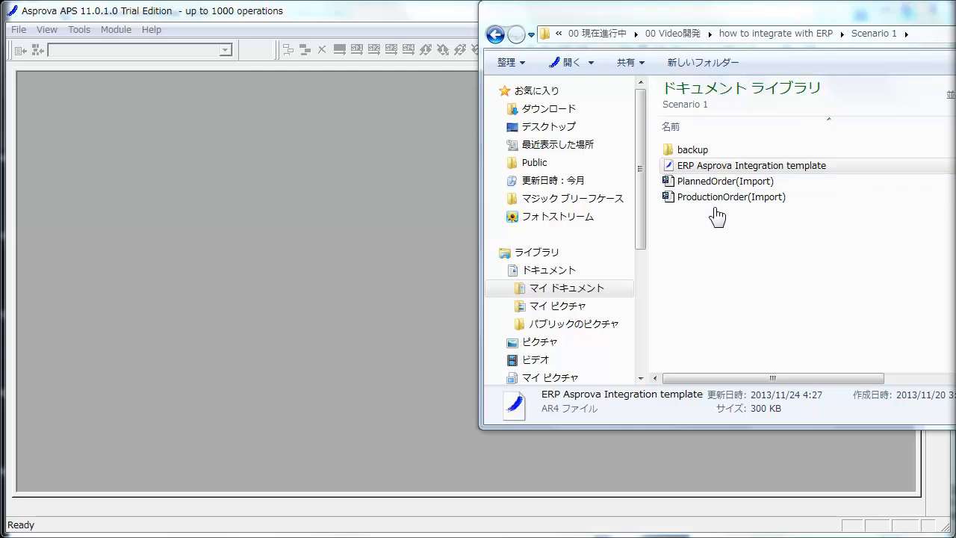
- Open the ERP Asprova Integration template from the Scenario 1 folder into Asprova
click(750, 164)
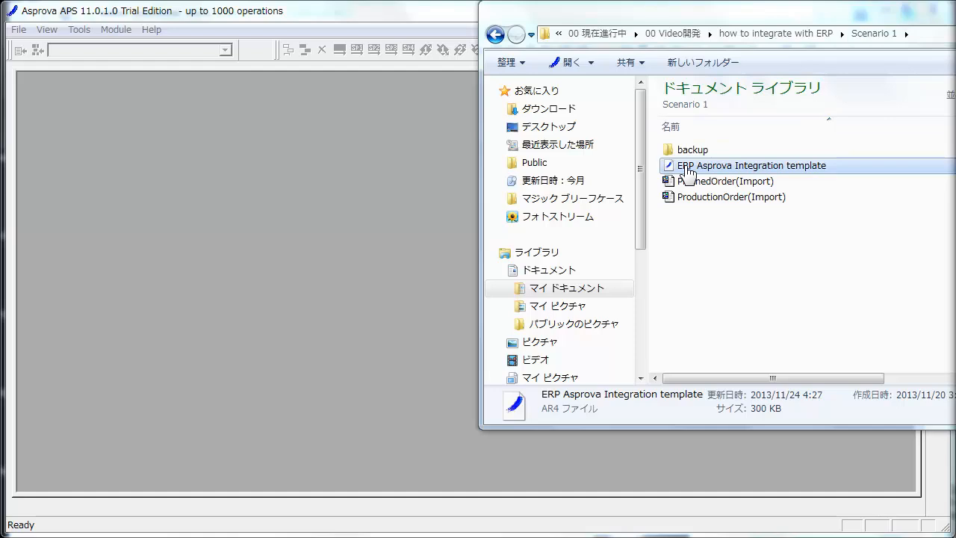
double_click(750, 165)
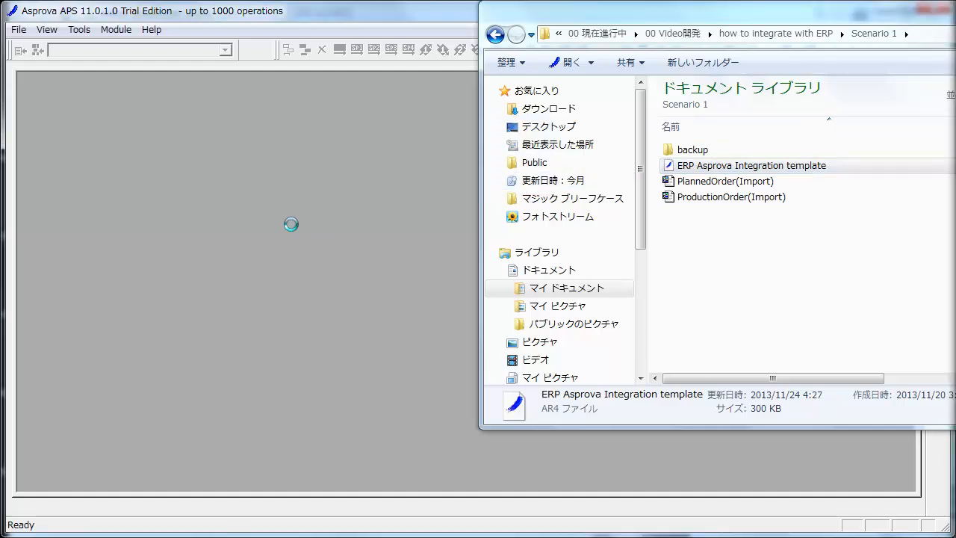
double_click(749, 164)
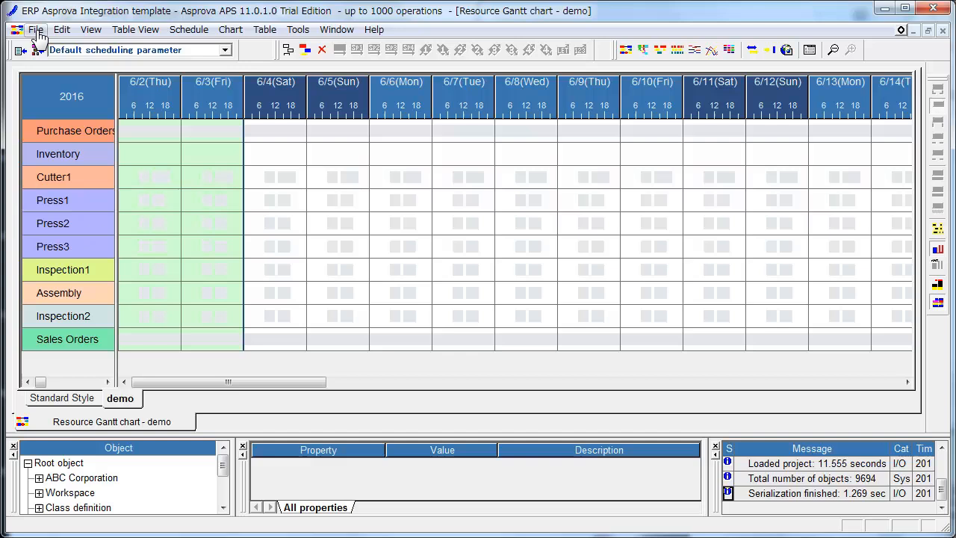
- Show the Data I/O table of import and export definitions via File > Data I/O Settings
click(36, 29)
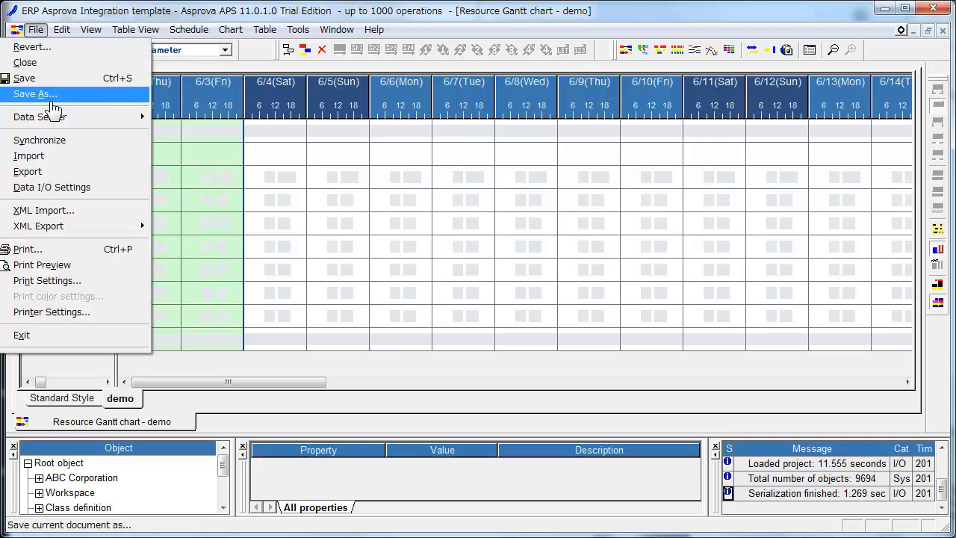
click(50, 187)
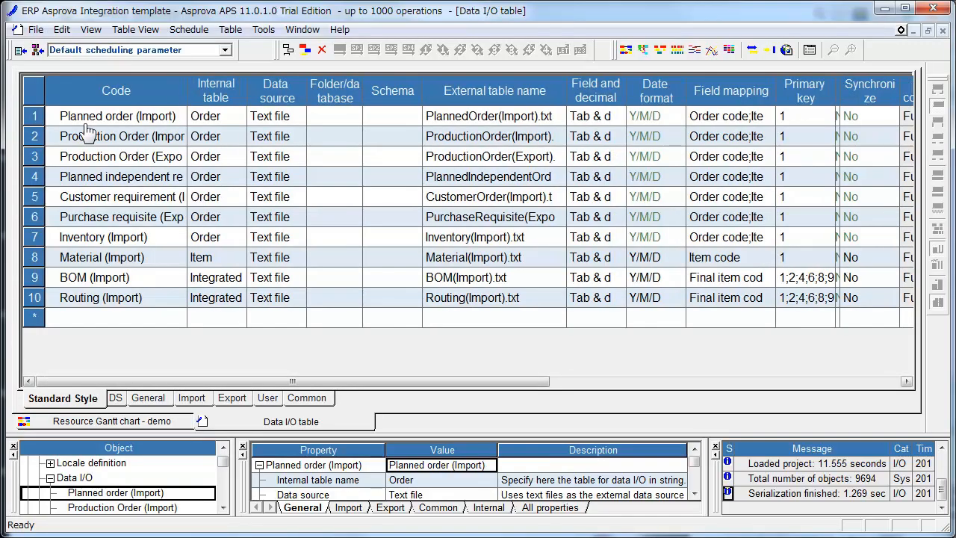
click(33, 117)
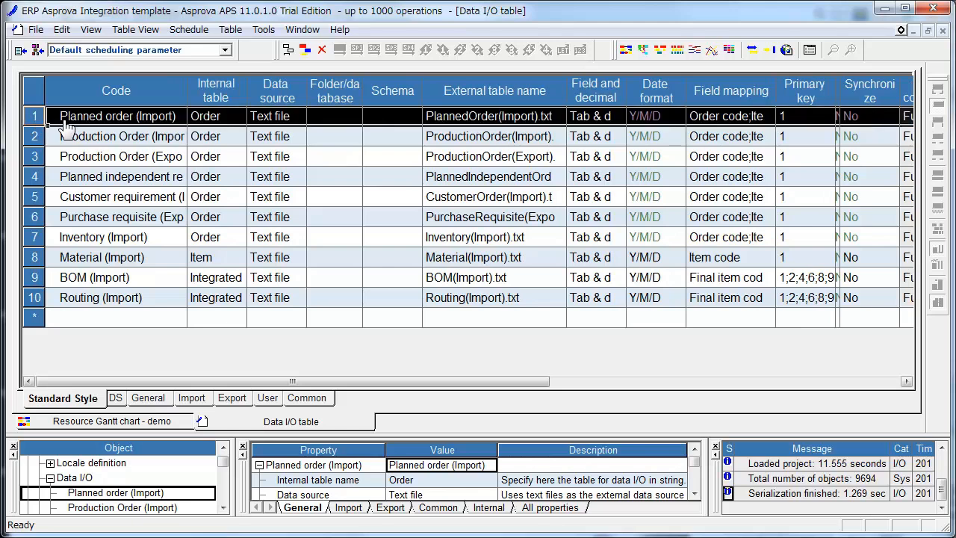
mouse_move(152, 123)
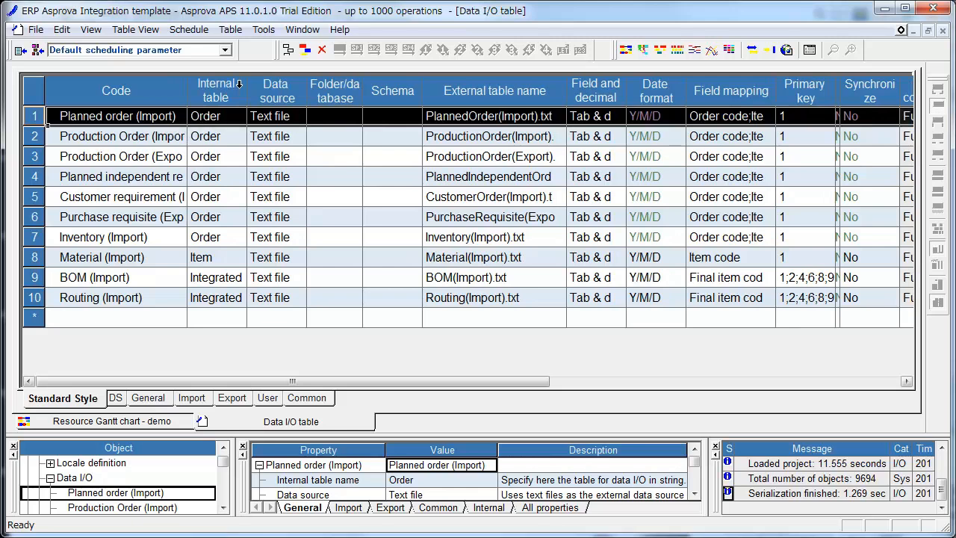
mouse_move(236, 125)
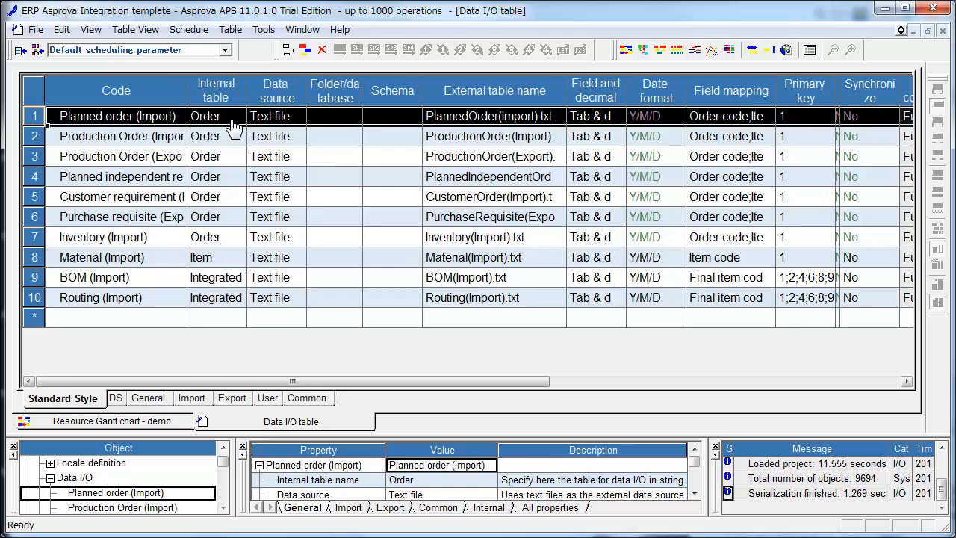
mouse_move(298, 127)
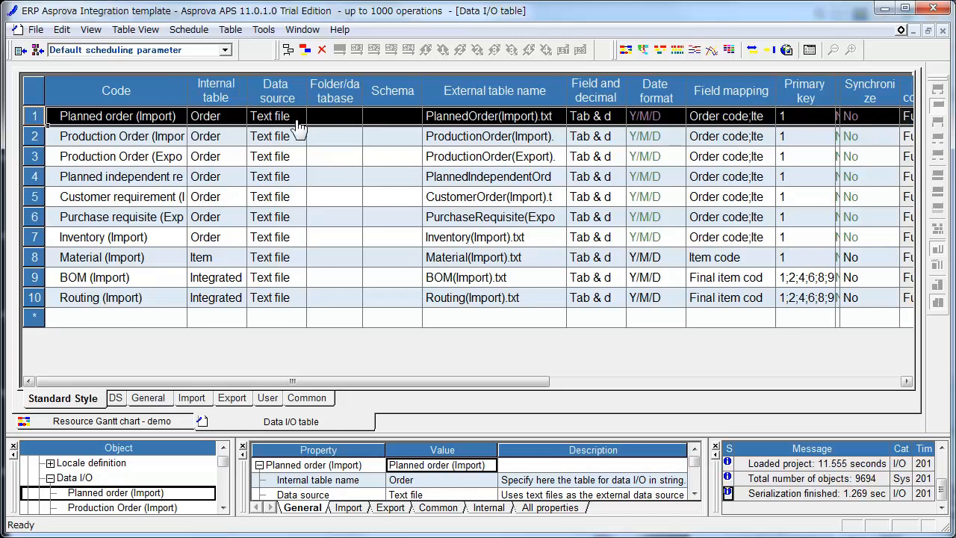
click(300, 116)
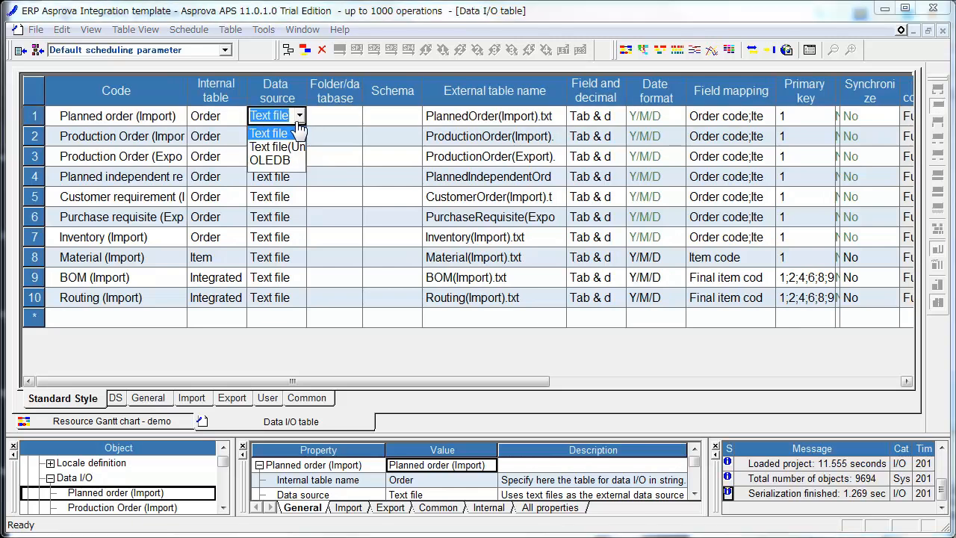
mouse_move(289, 170)
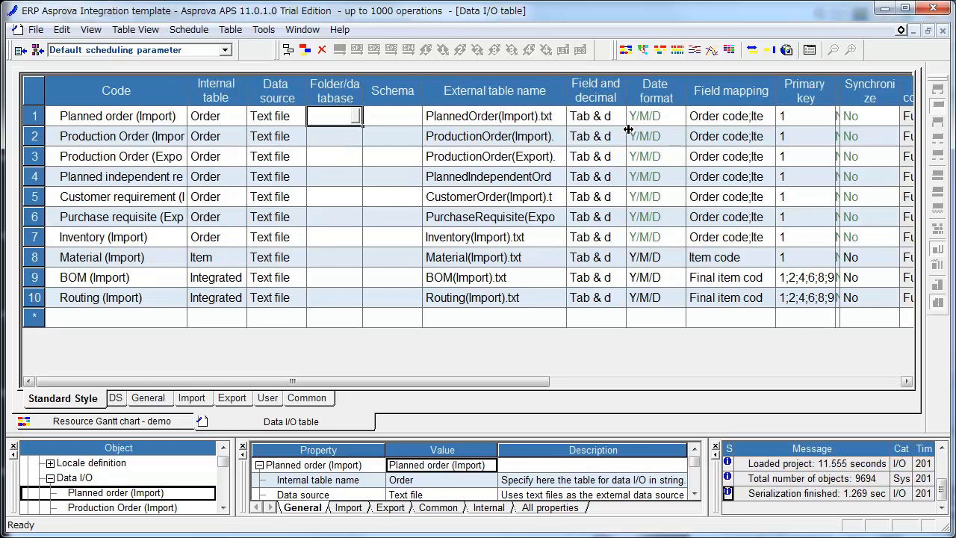
mouse_move(627, 126)
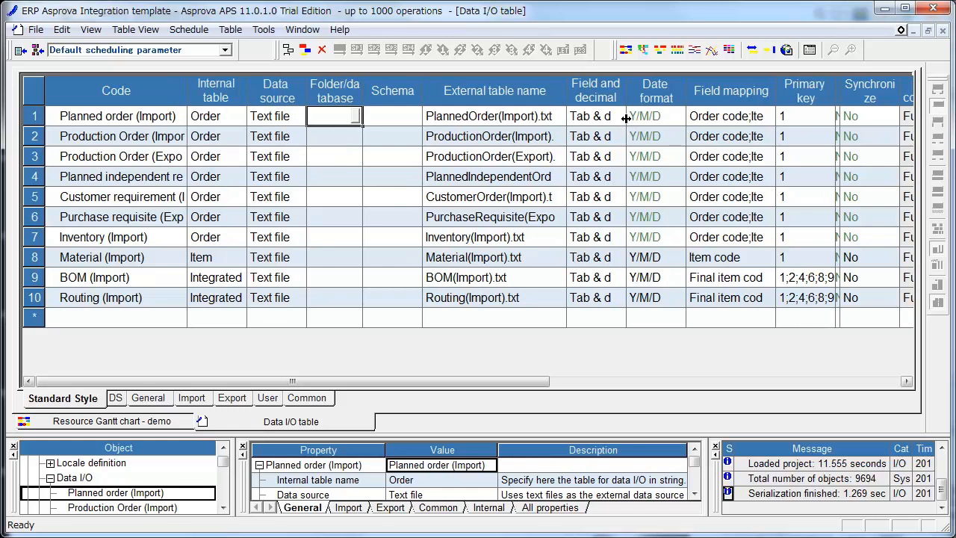
mouse_move(626, 117)
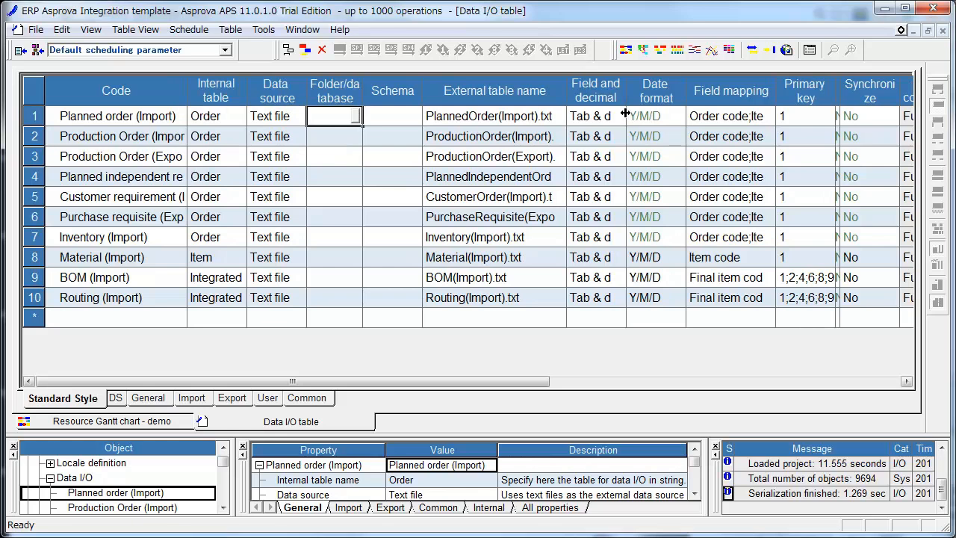
mouse_move(624, 110)
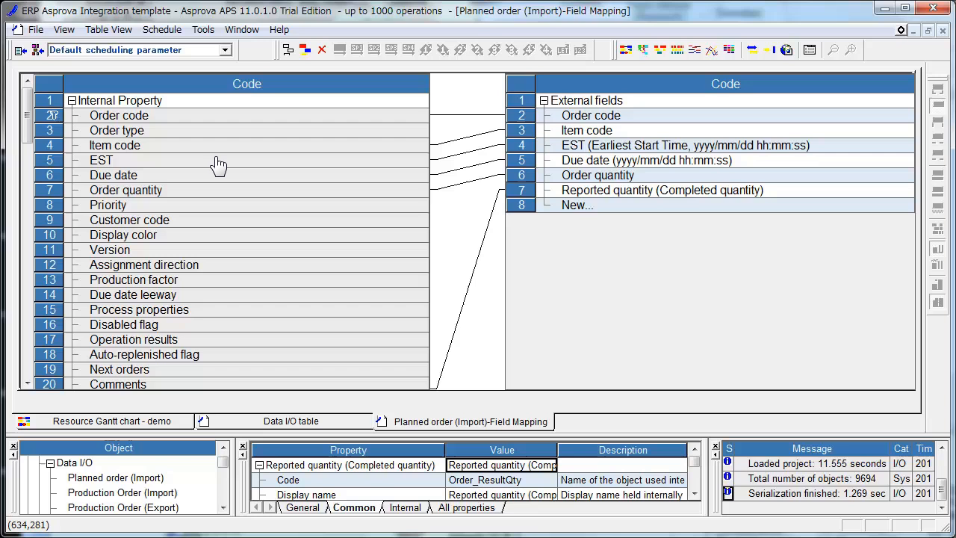
mouse_move(266, 131)
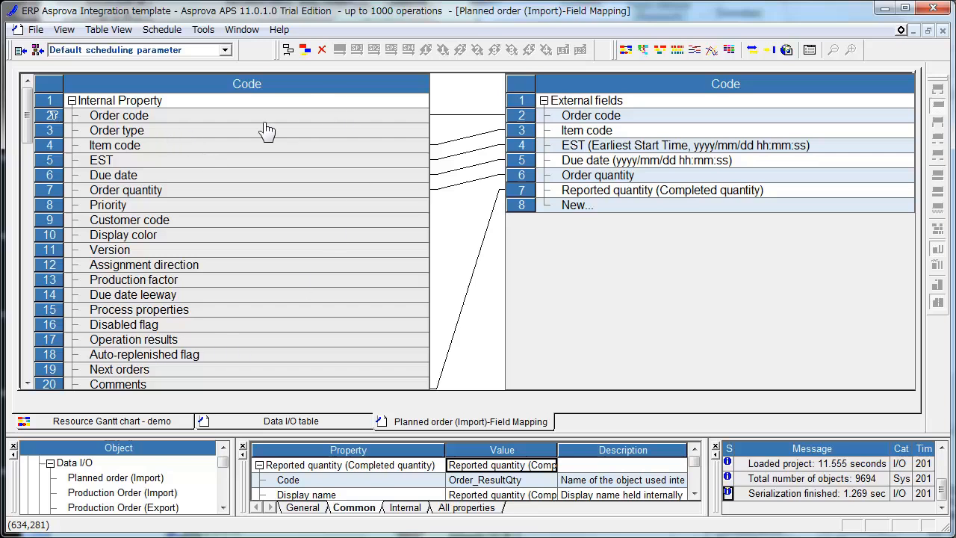
mouse_move(284, 352)
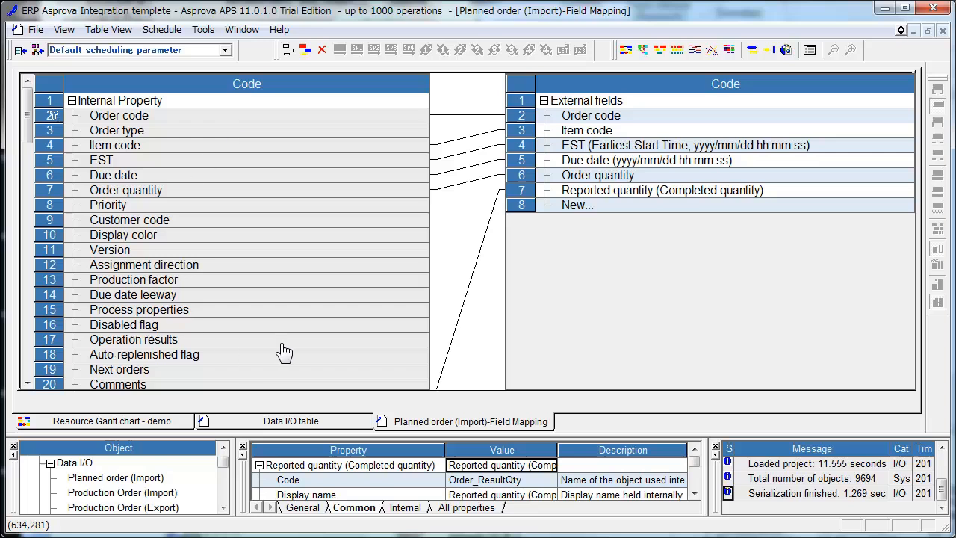
mouse_move(633, 269)
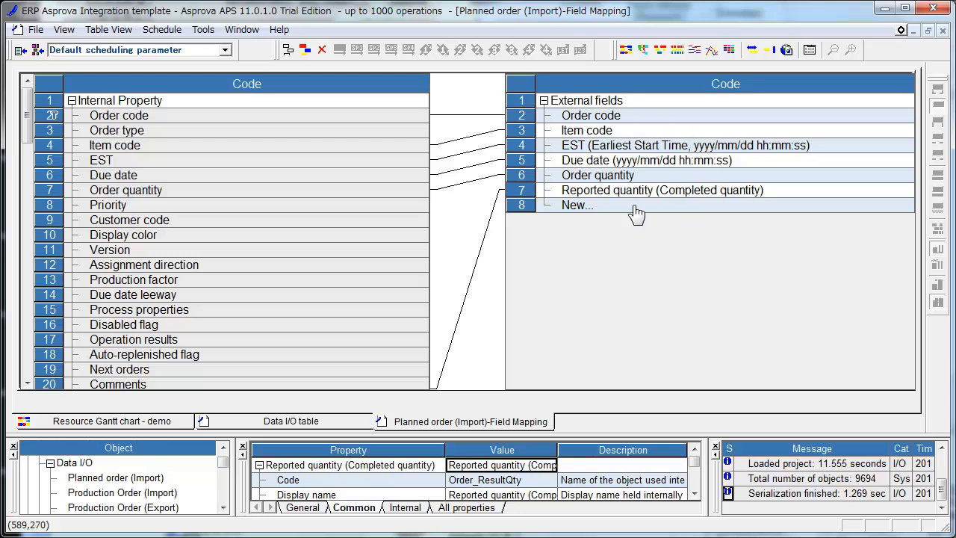
mouse_move(612, 221)
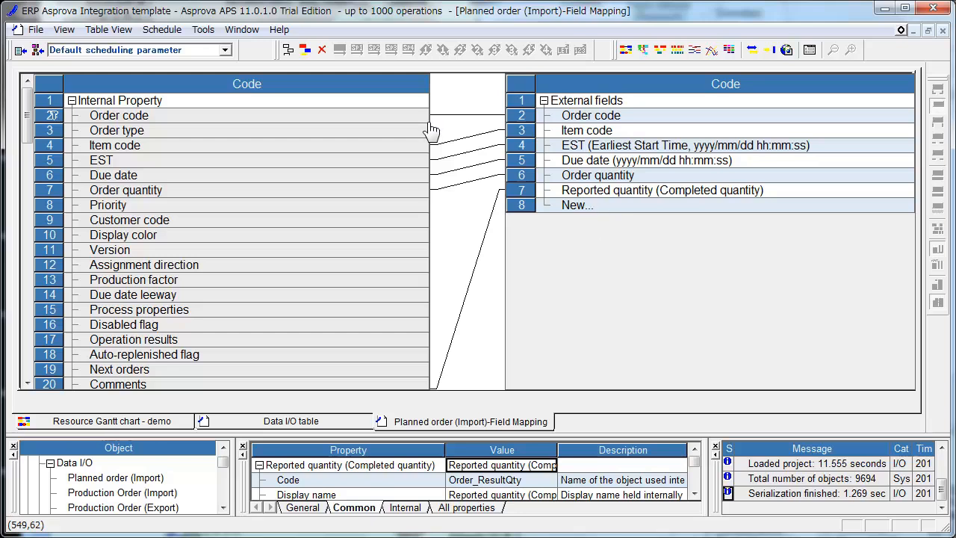
mouse_move(431, 133)
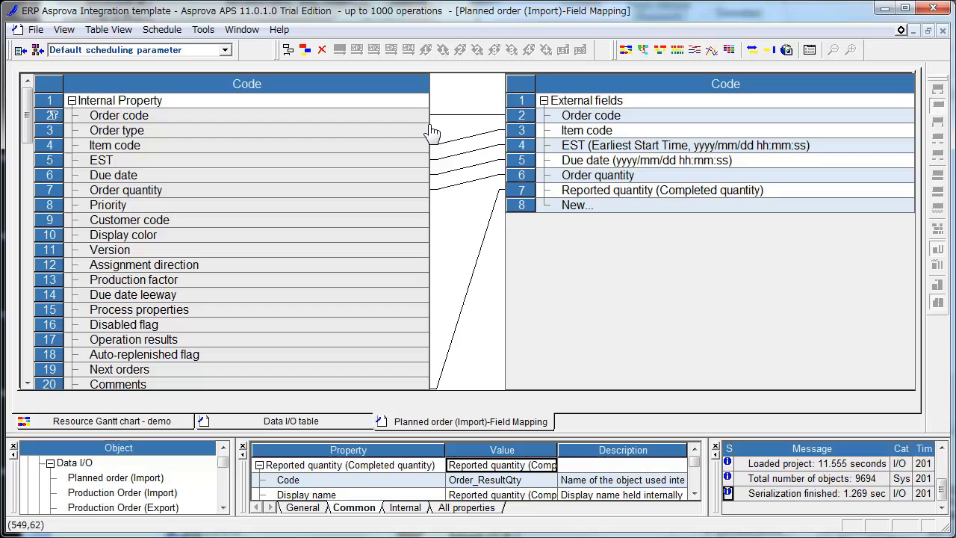
mouse_move(465, 141)
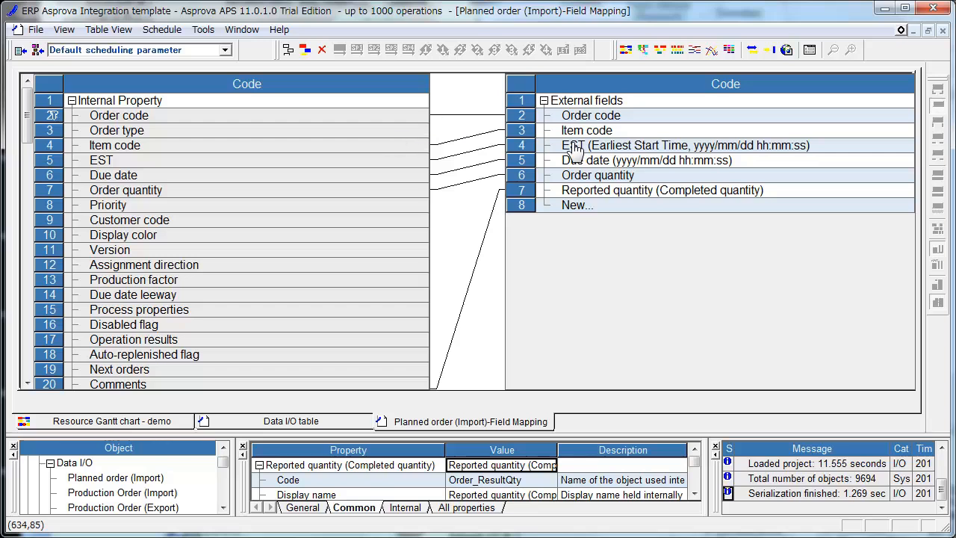
mouse_move(579, 127)
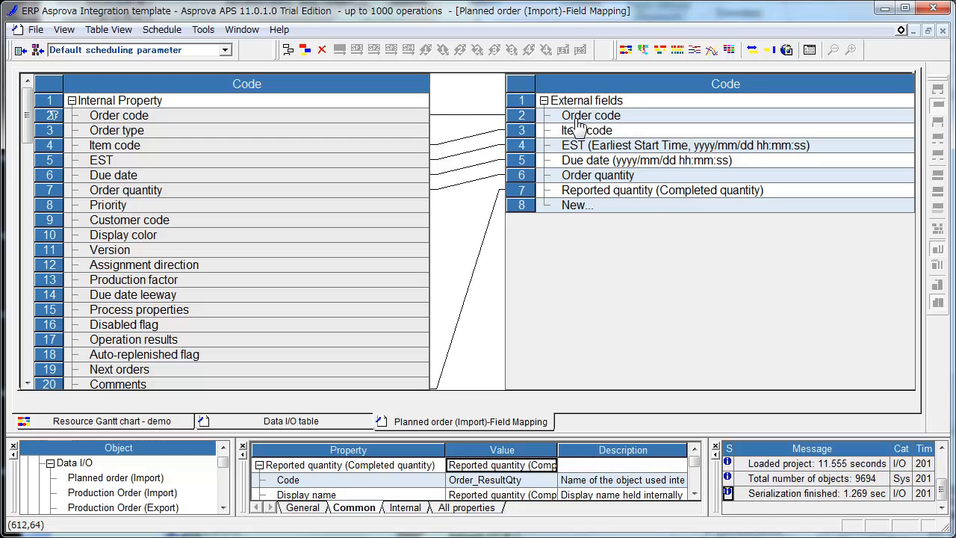
mouse_move(550, 137)
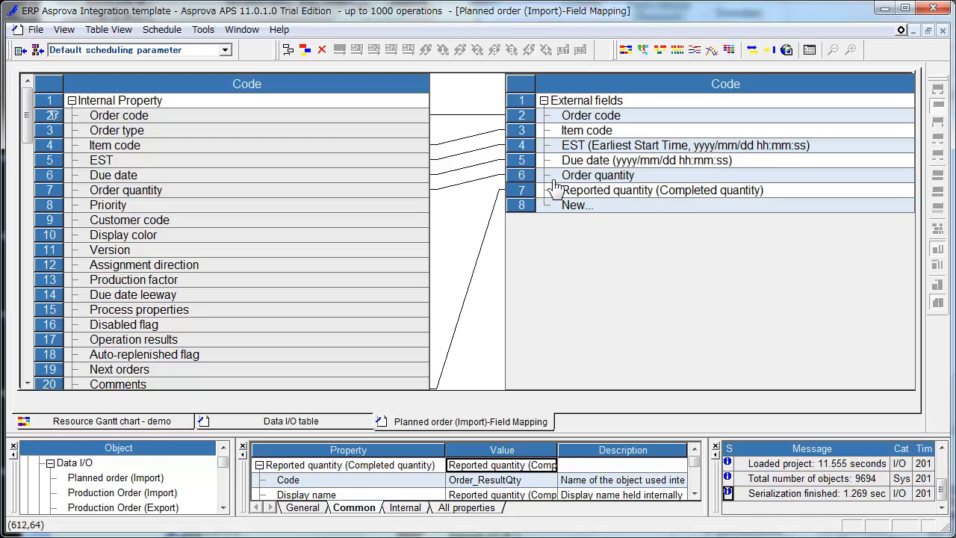
mouse_move(620, 209)
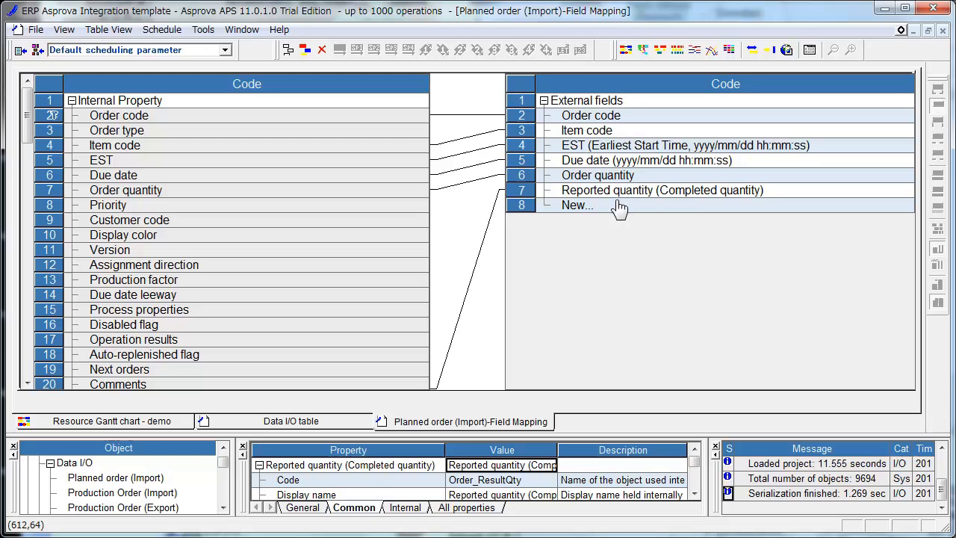
mouse_move(582, 201)
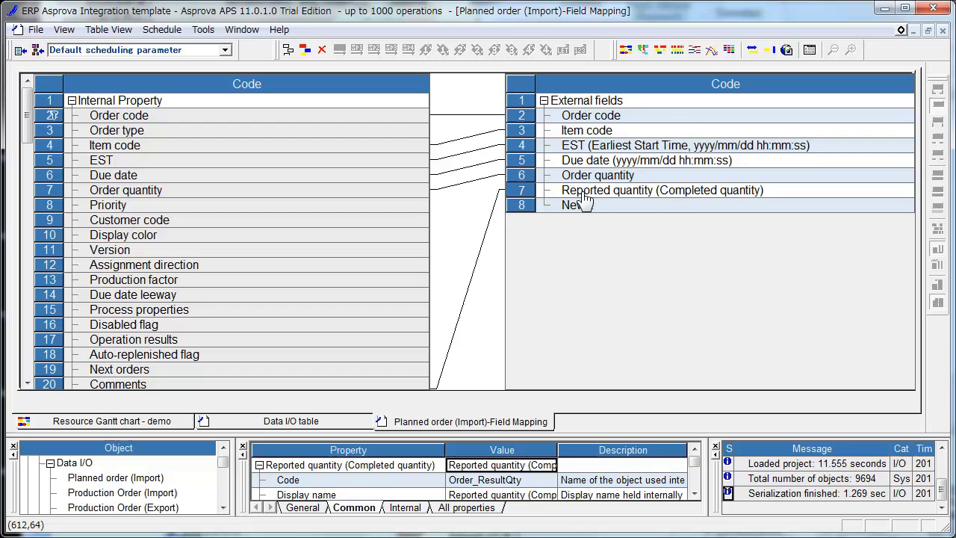
mouse_move(655, 175)
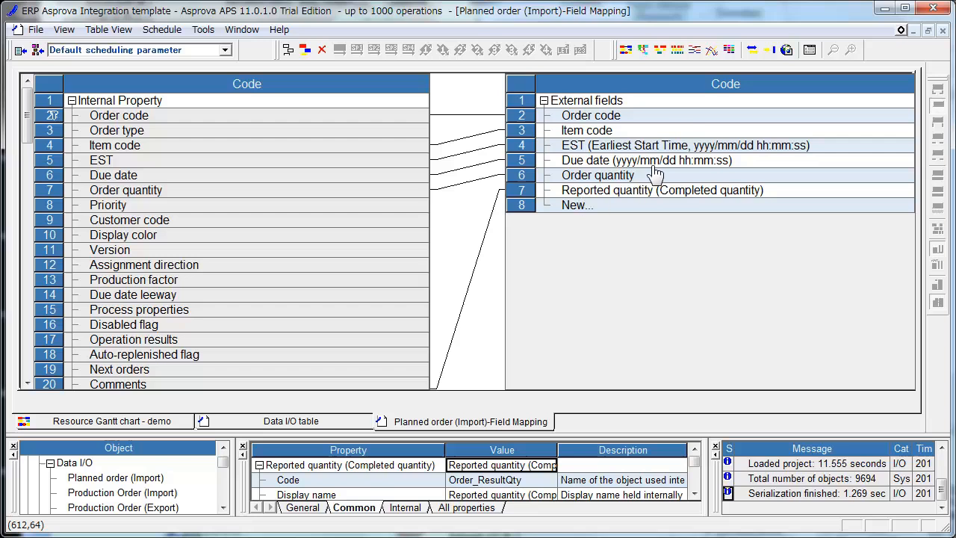
mouse_move(645, 175)
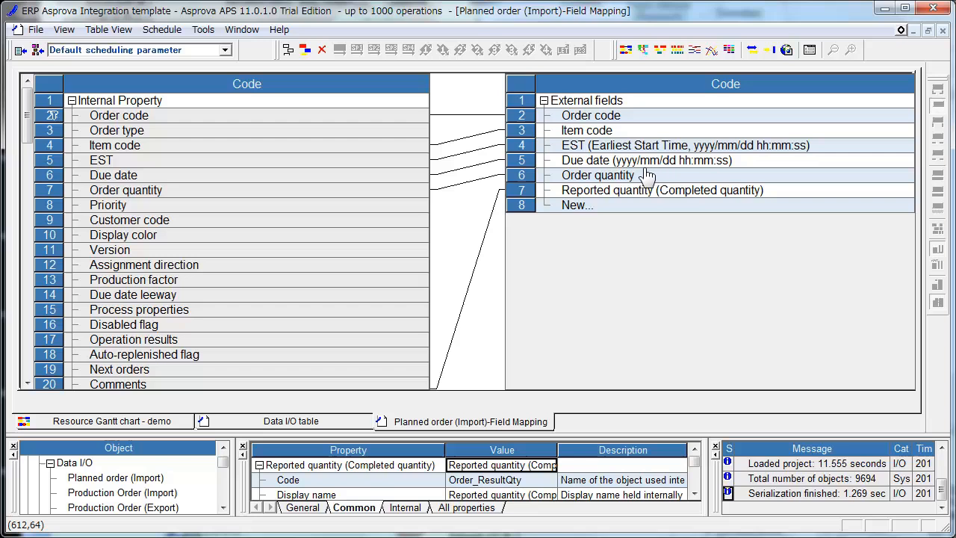
mouse_move(688, 176)
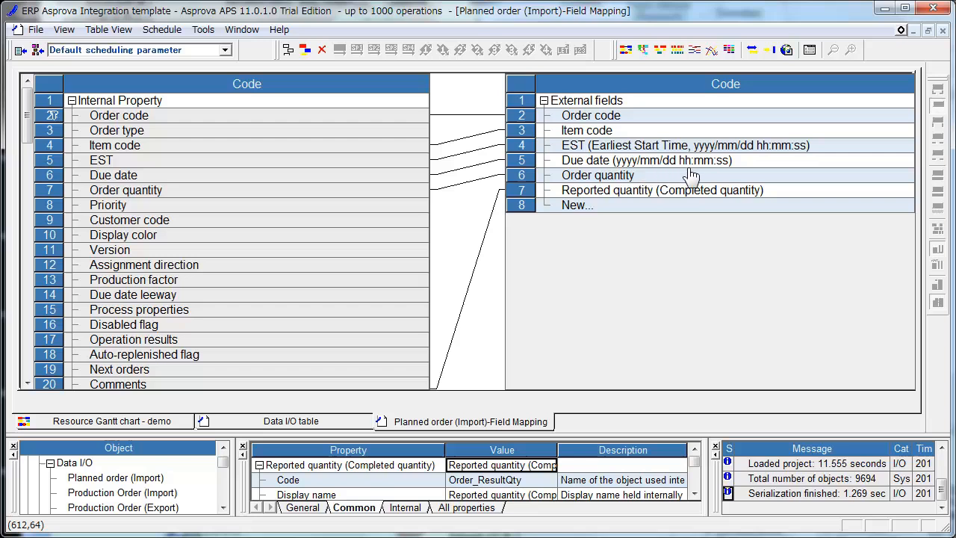
mouse_move(735, 177)
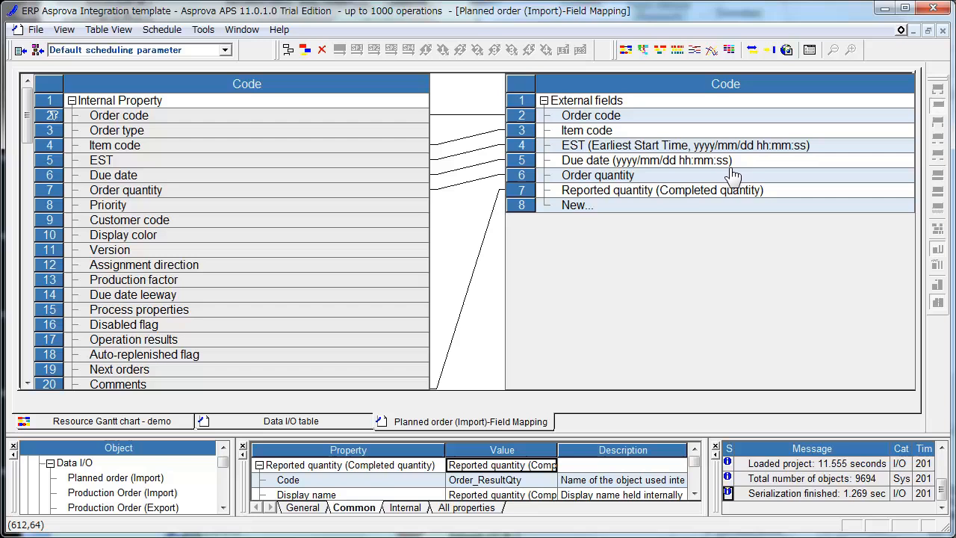
mouse_move(571, 330)
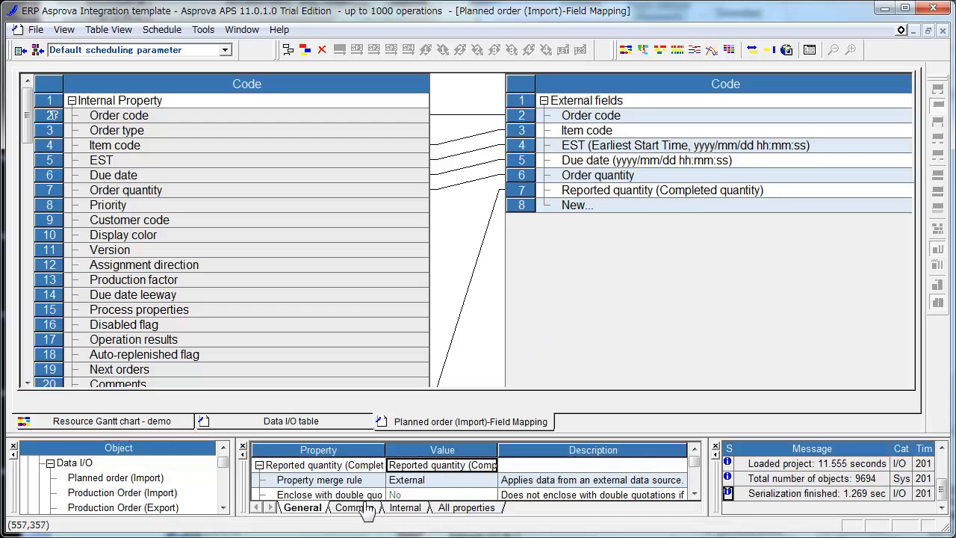
- Return from the Planned order (Import) field mapping to the Data I/O table
click(289, 421)
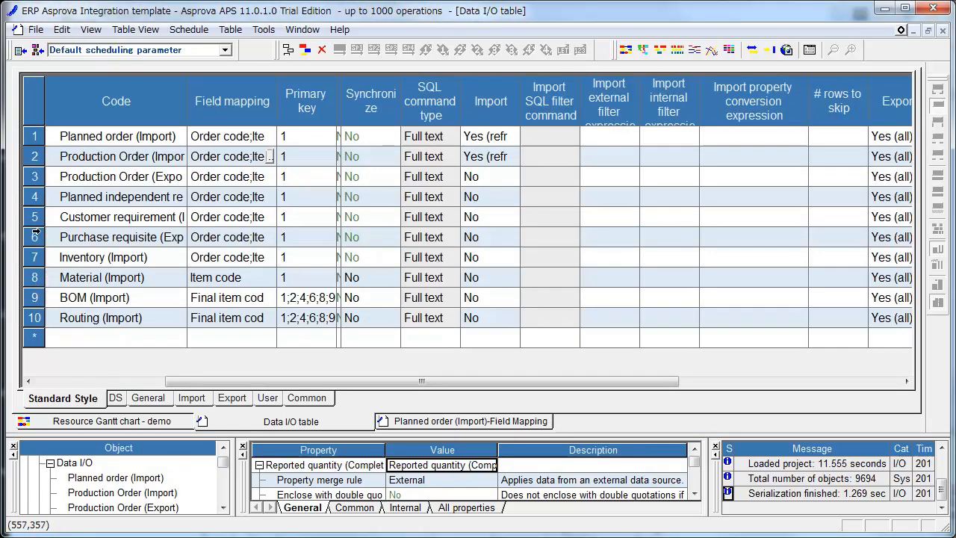
click(120, 157)
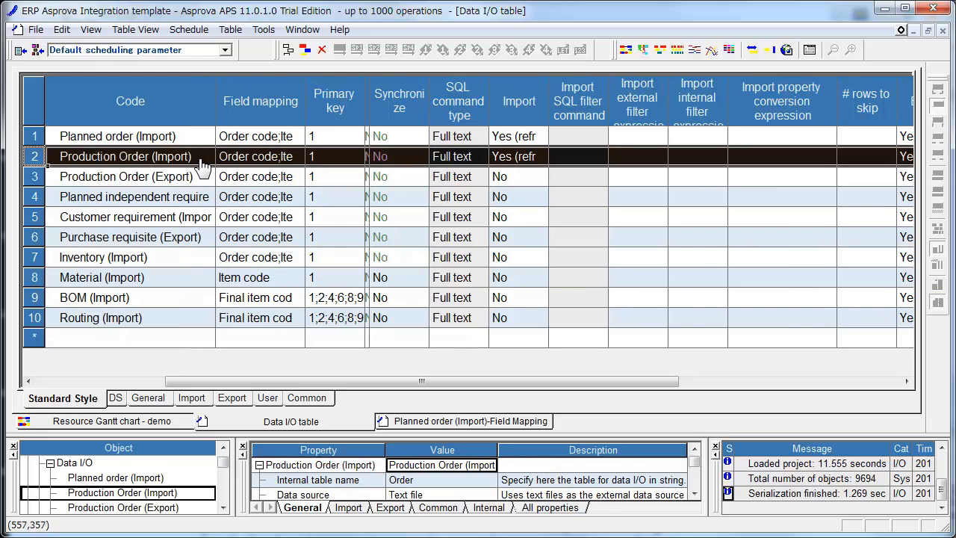
mouse_move(167, 394)
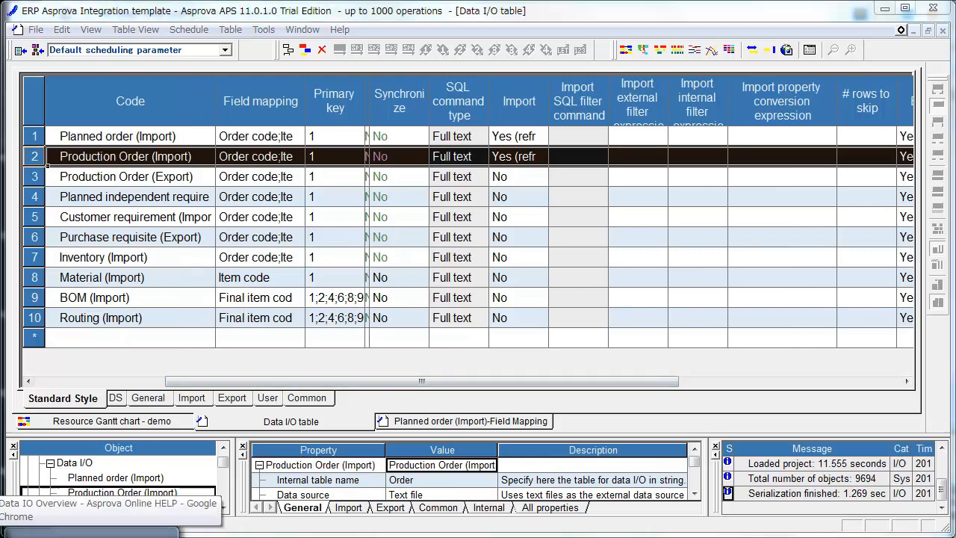
click(110, 509)
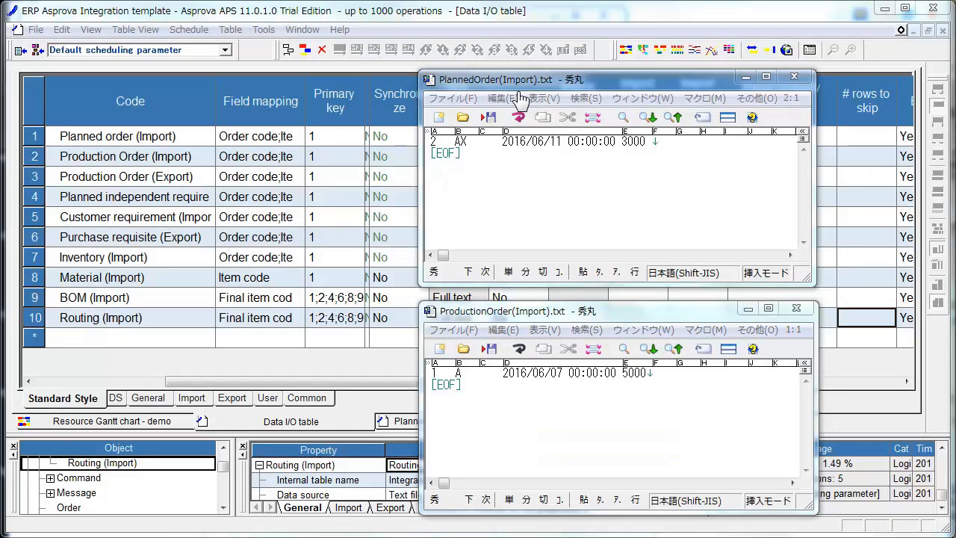
mouse_move(451, 174)
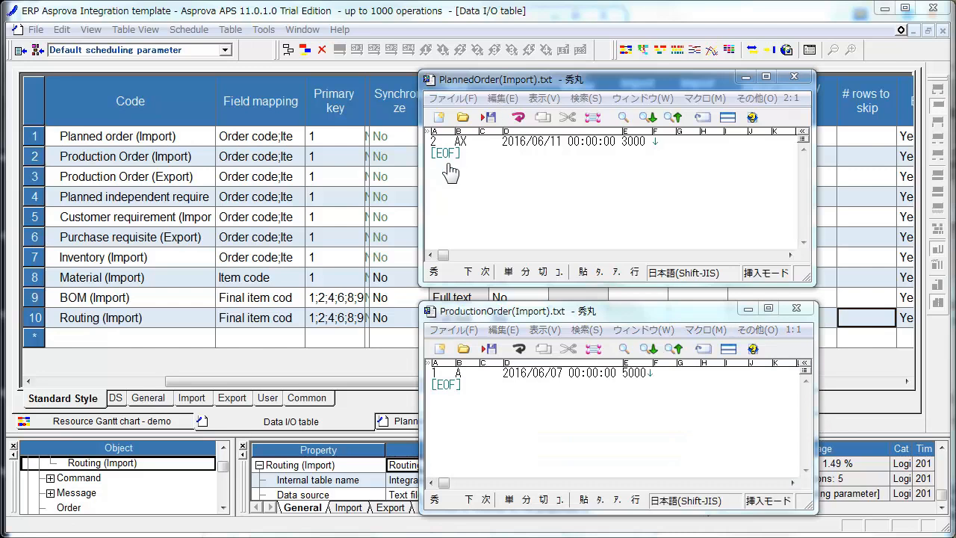
mouse_move(445, 170)
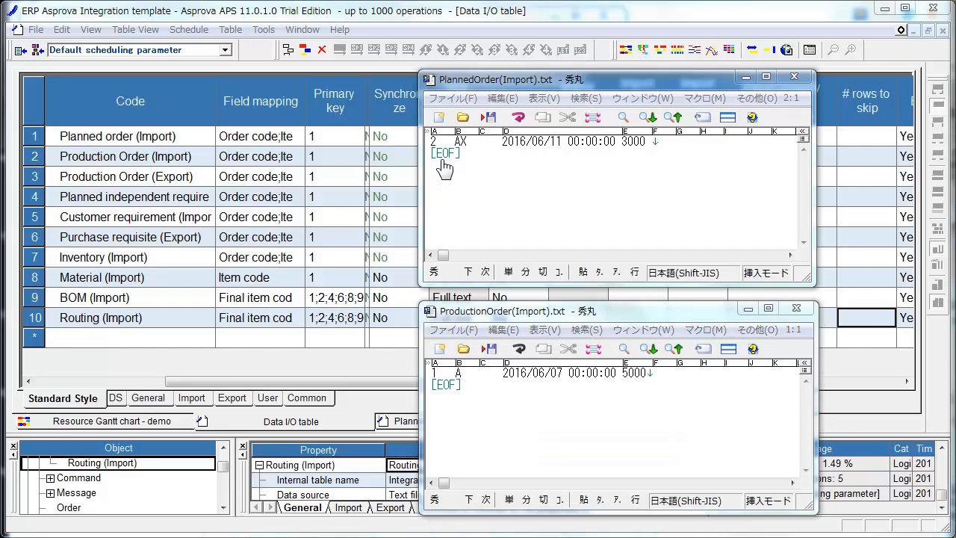
mouse_move(466, 165)
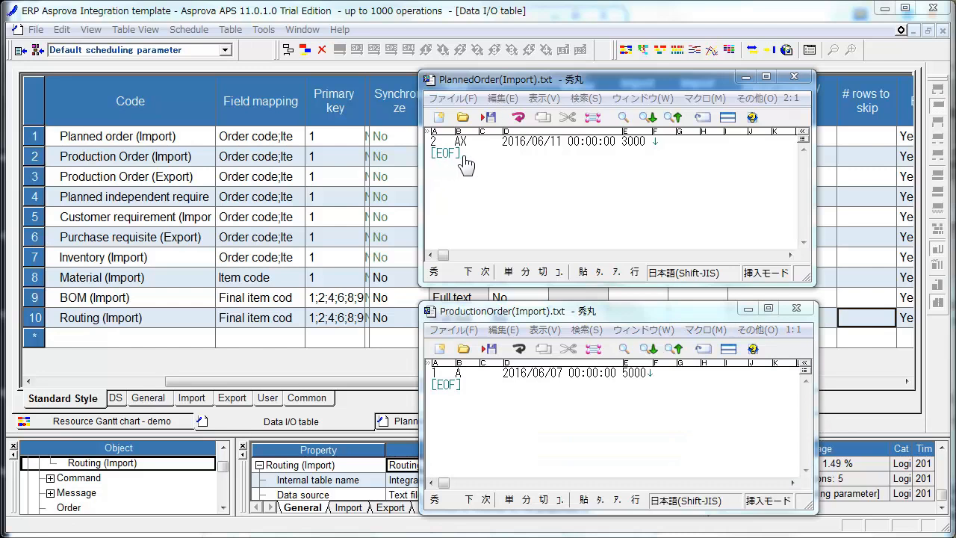
mouse_move(551, 163)
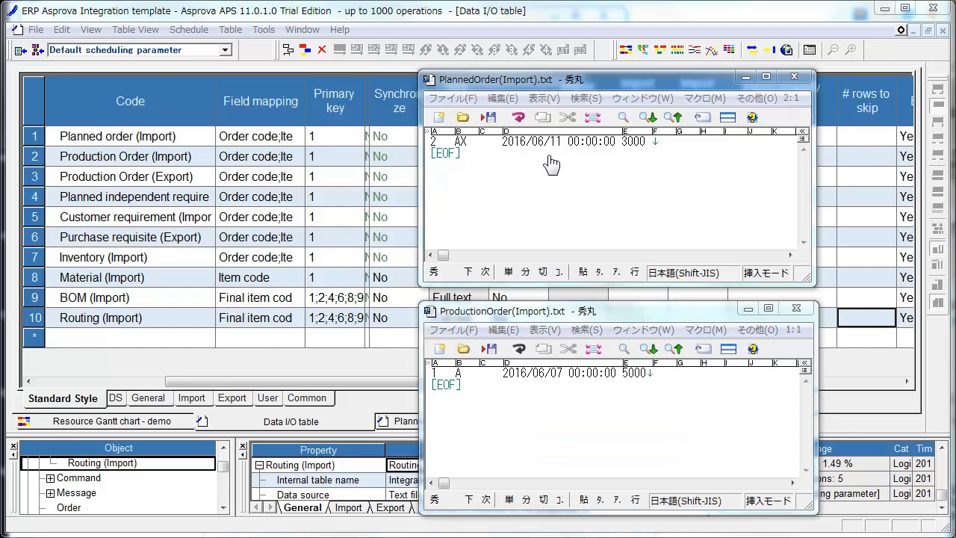
mouse_move(545, 157)
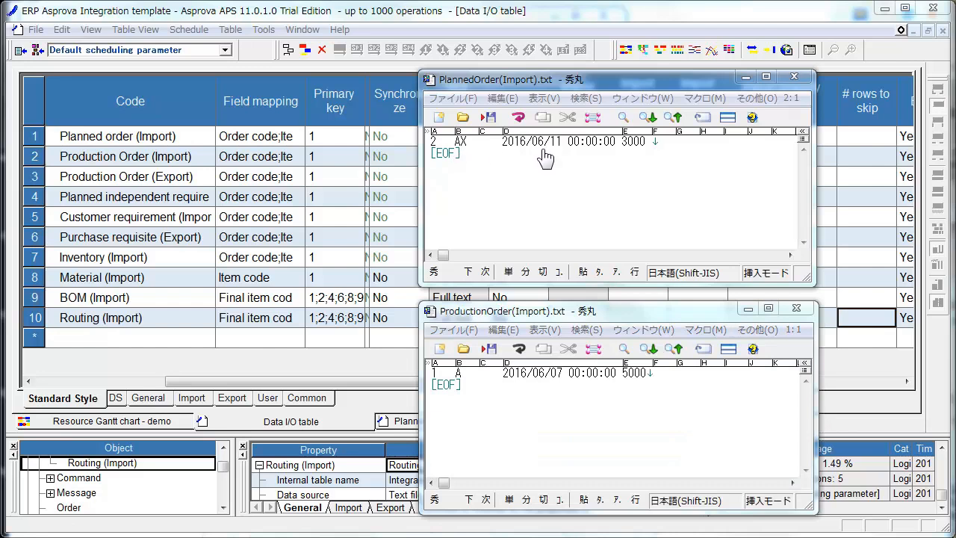
mouse_move(630, 157)
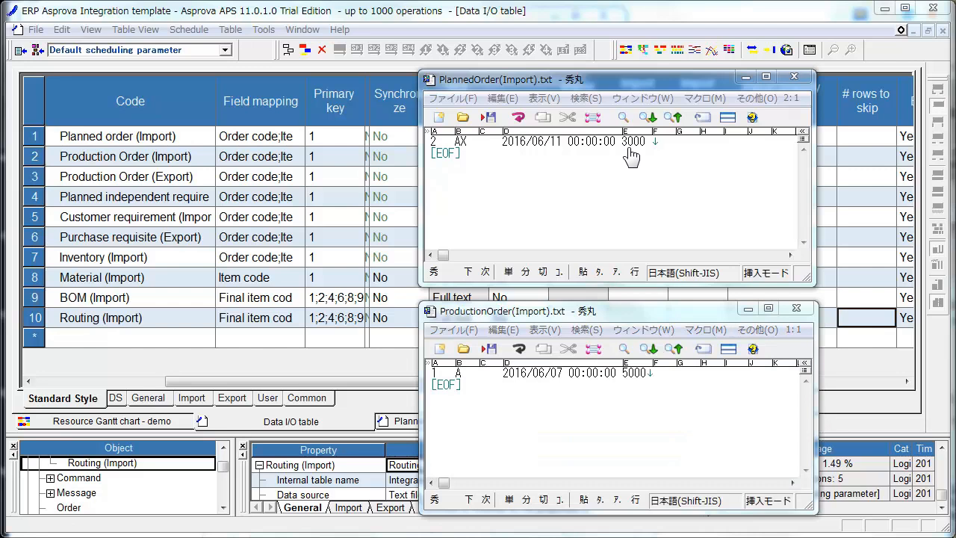
mouse_move(631, 157)
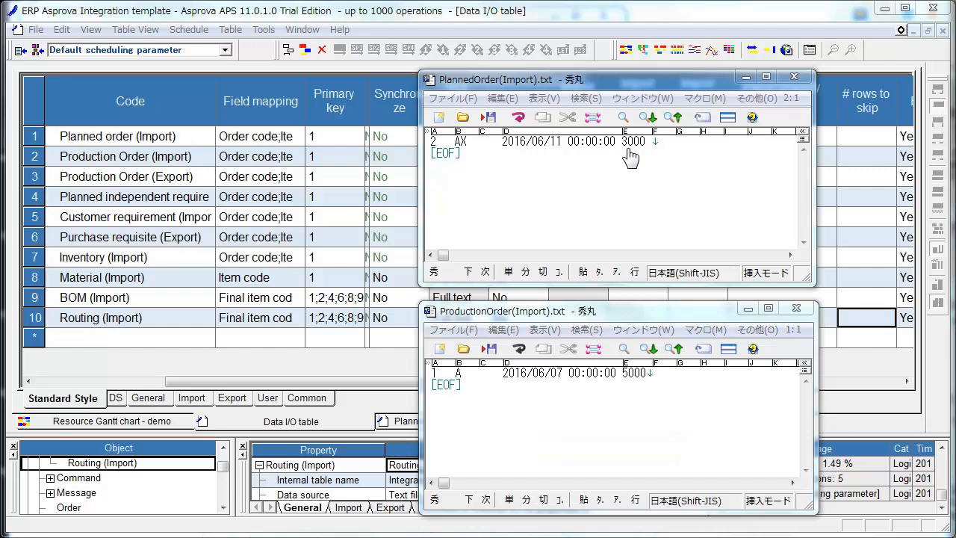
mouse_move(551, 299)
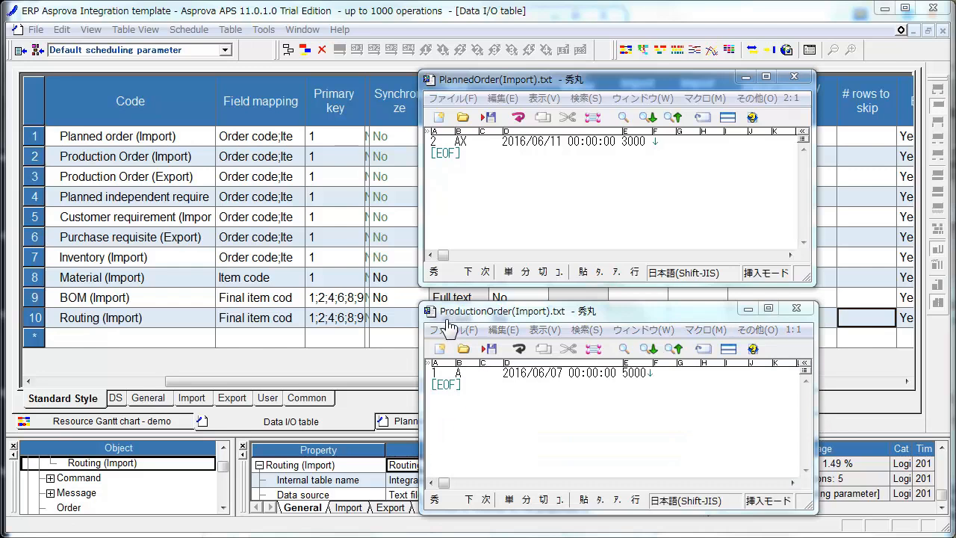
mouse_move(451, 328)
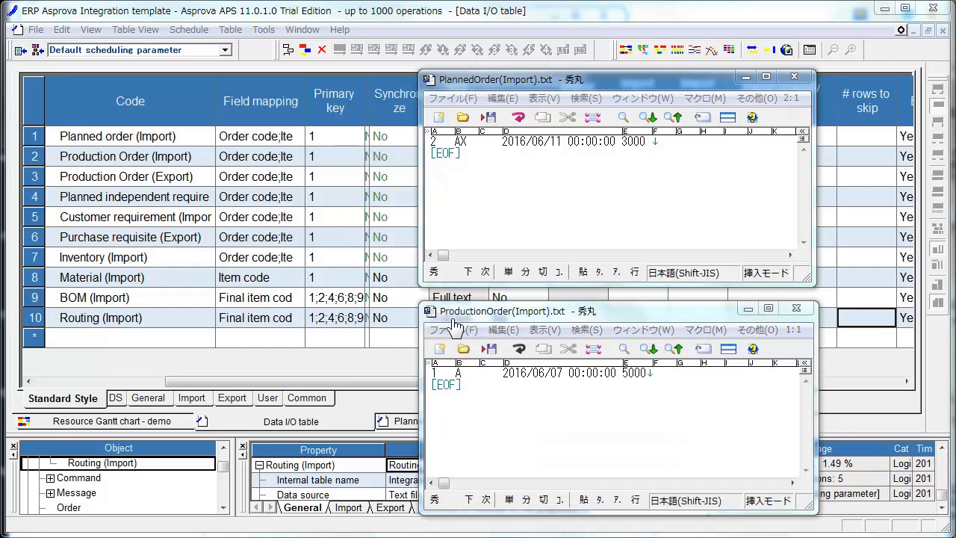
mouse_move(455, 409)
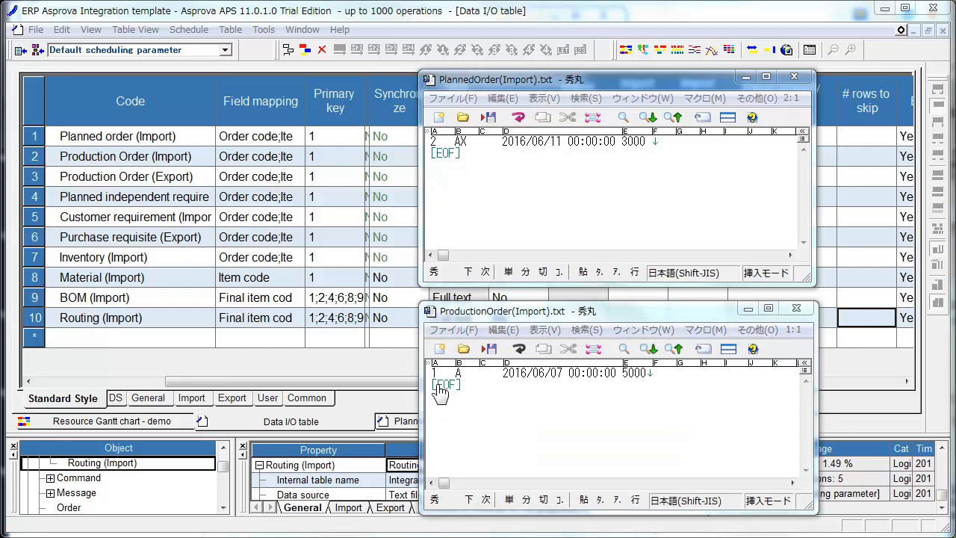
mouse_move(469, 395)
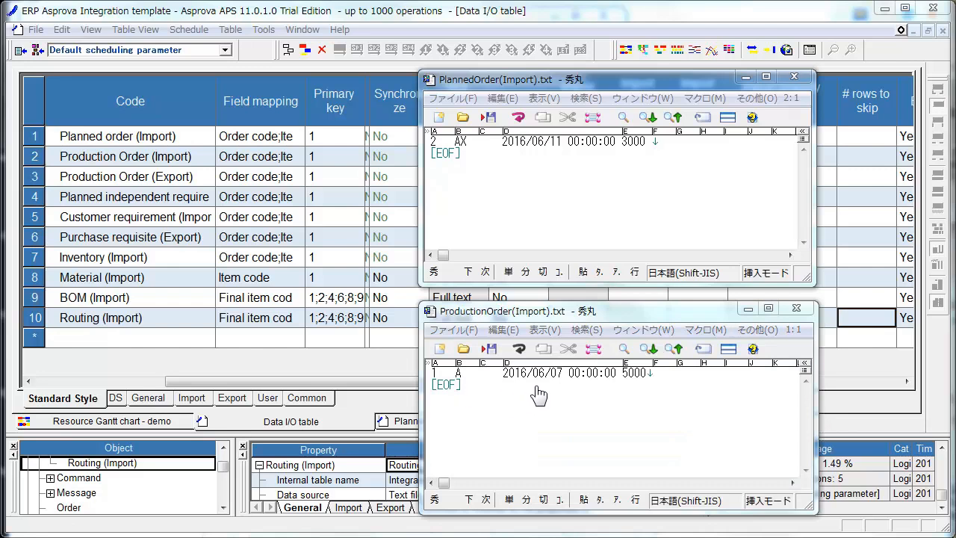
mouse_move(558, 391)
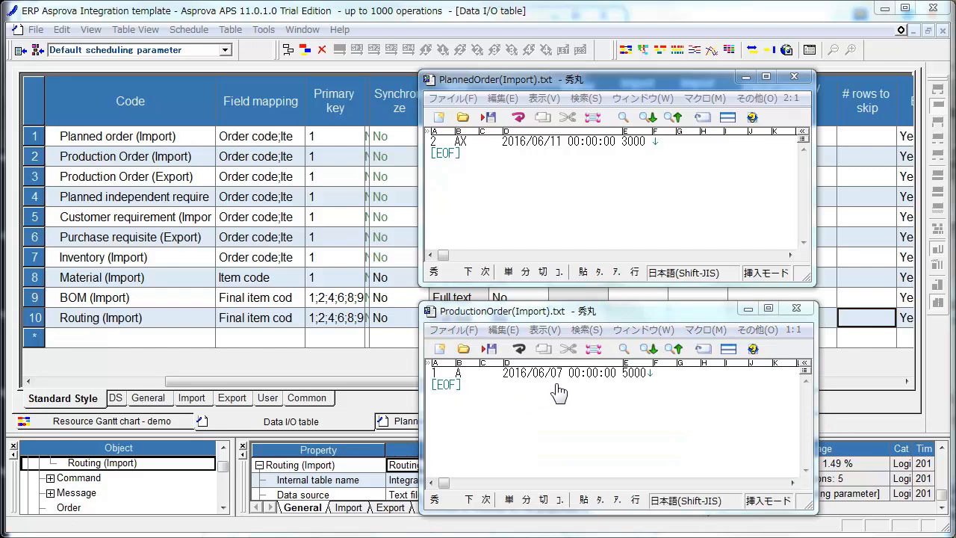
mouse_move(643, 395)
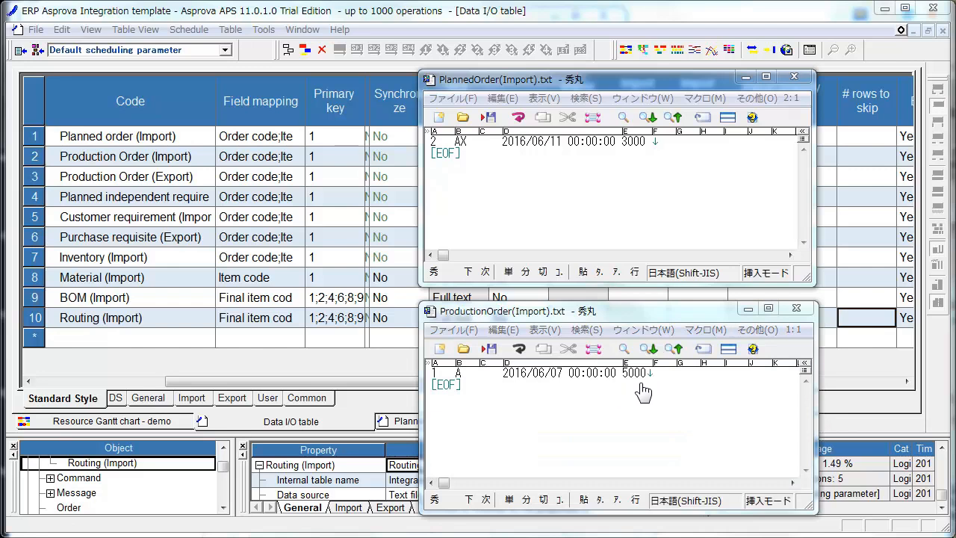
mouse_move(643, 391)
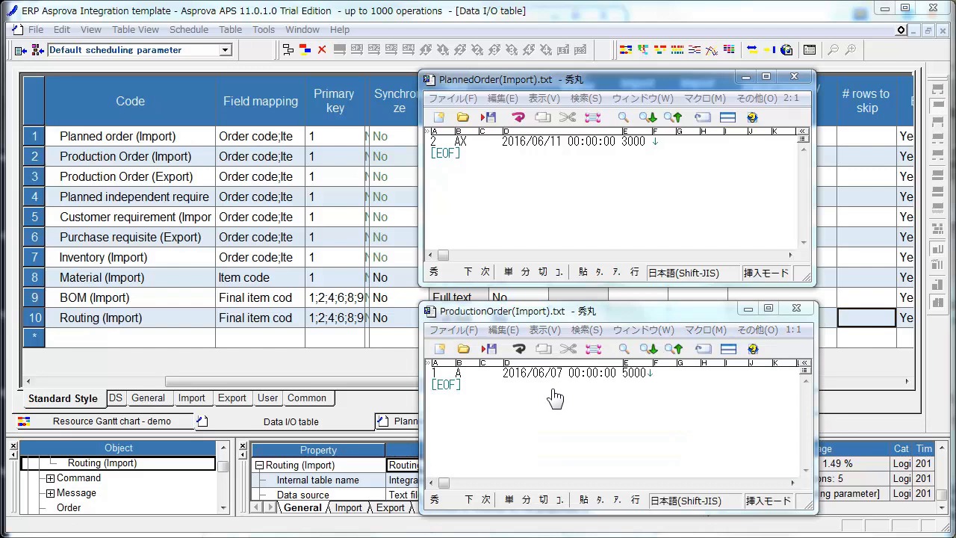
mouse_move(559, 158)
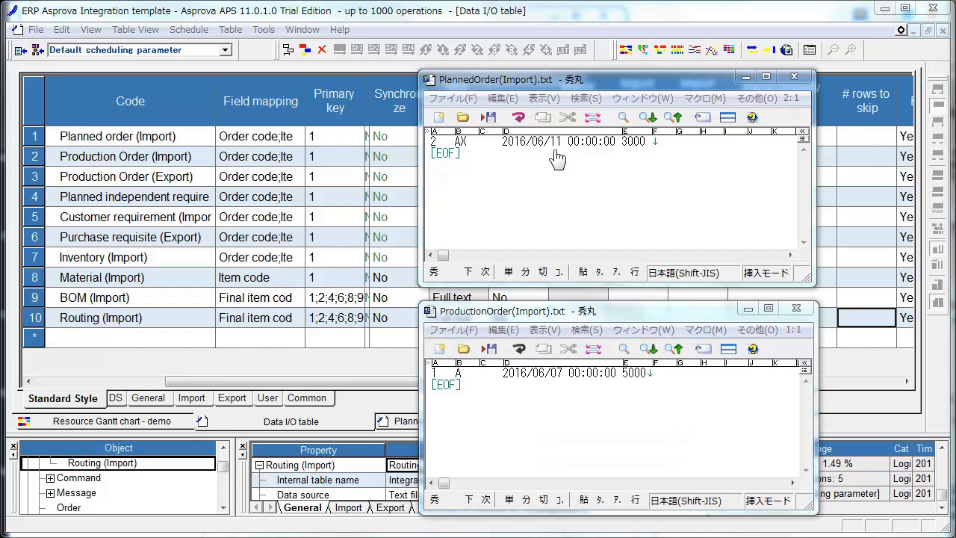
mouse_move(554, 160)
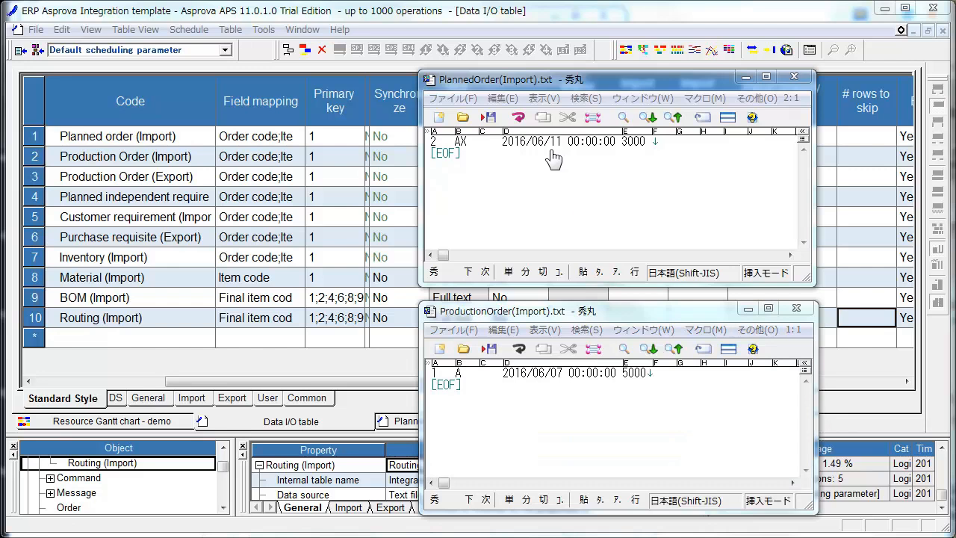
mouse_move(556, 163)
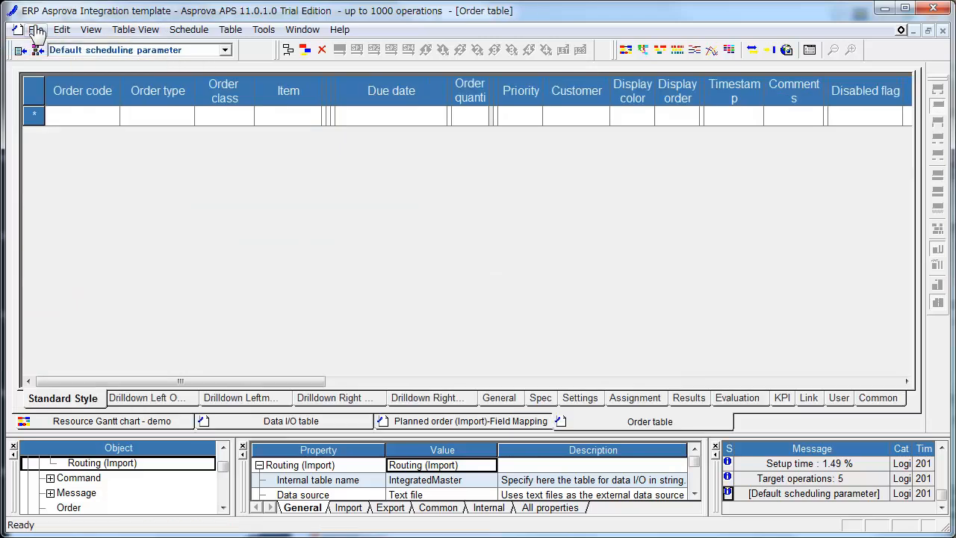
- Import the AX 3000 and A 5000 orders into the Order table and show the Resource Gantt chart
click(36, 30)
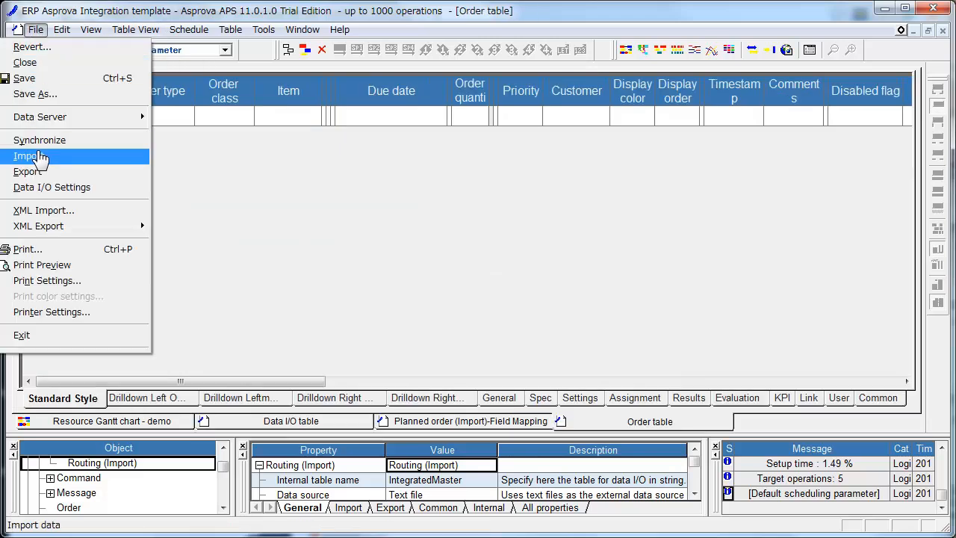
click(30, 156)
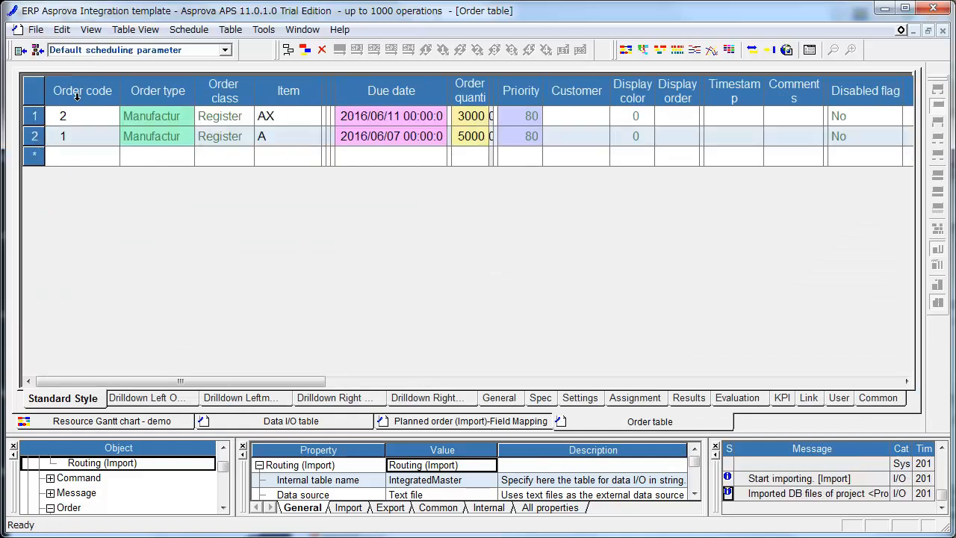
mouse_move(160, 209)
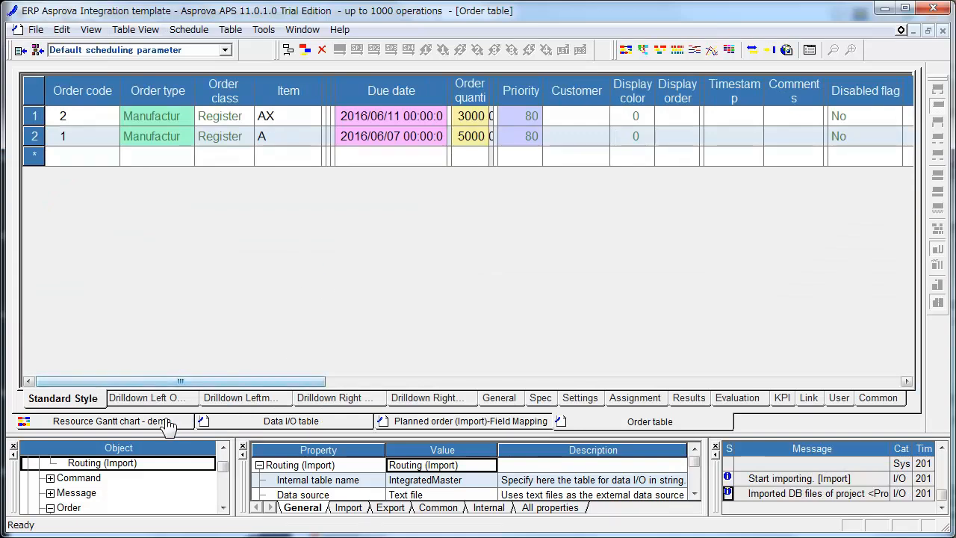
click(112, 422)
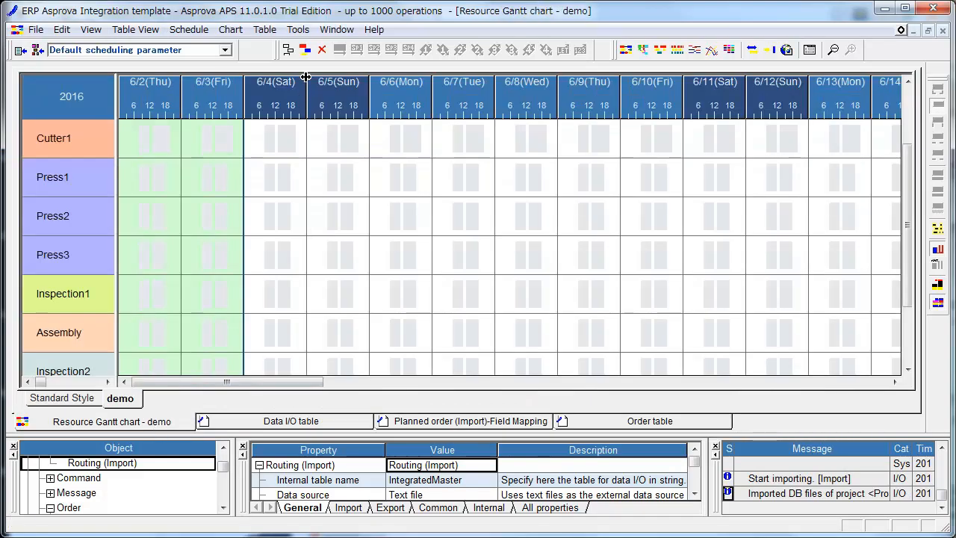
- Reschedule so operations A-10, A-20, A and AX-10 are placed across the resources
click(287, 49)
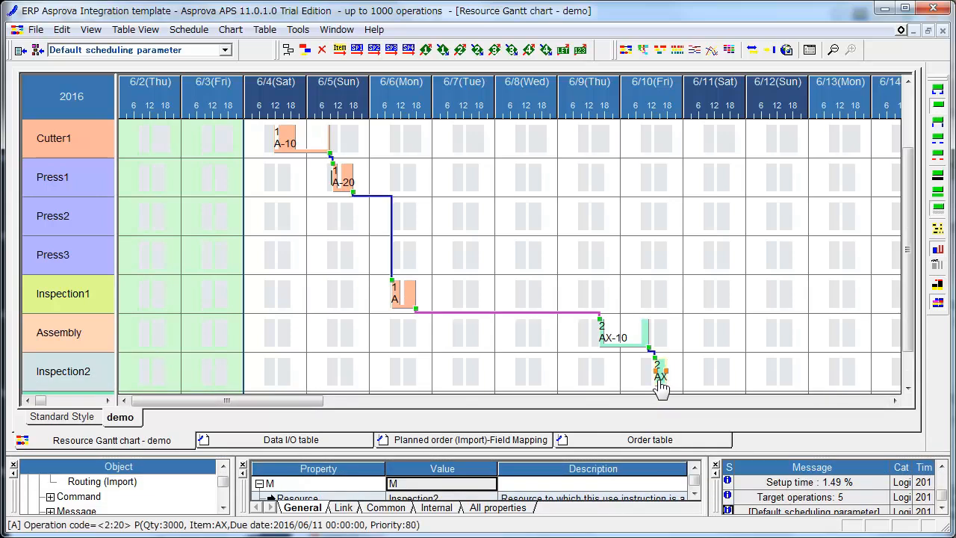
mouse_move(660, 374)
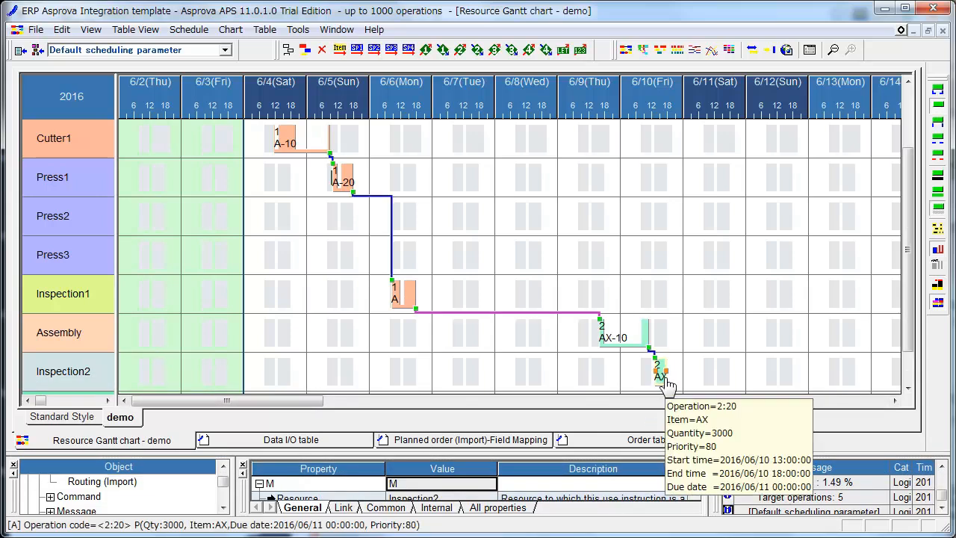
mouse_move(456, 346)
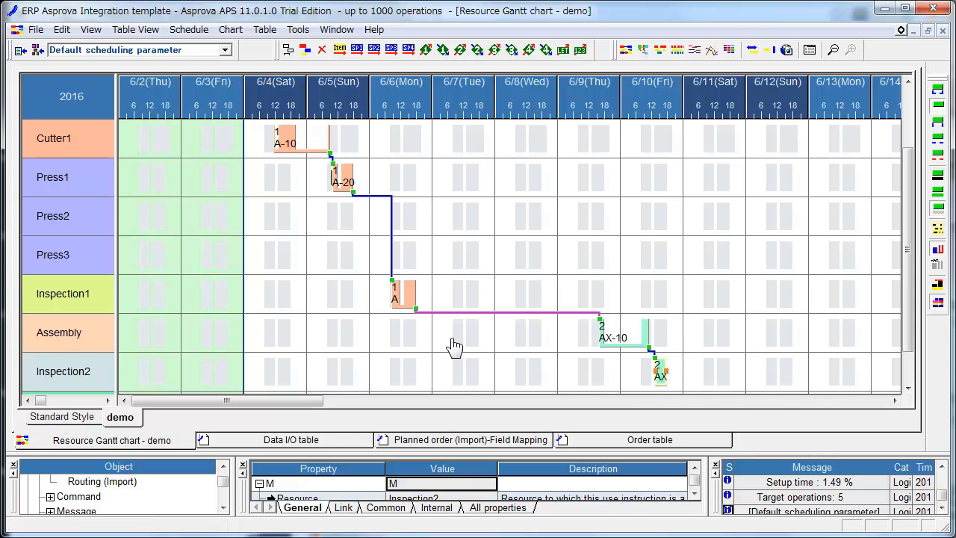
mouse_move(412, 309)
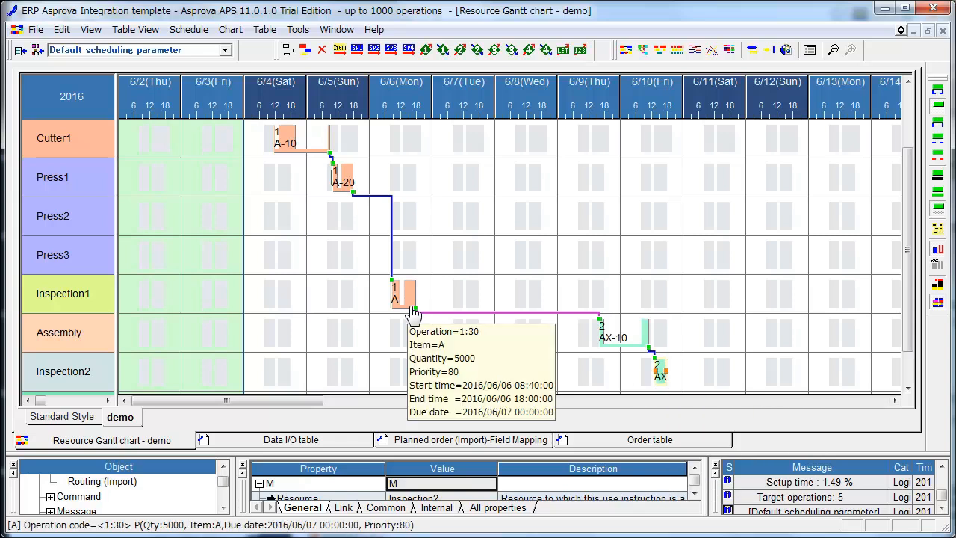